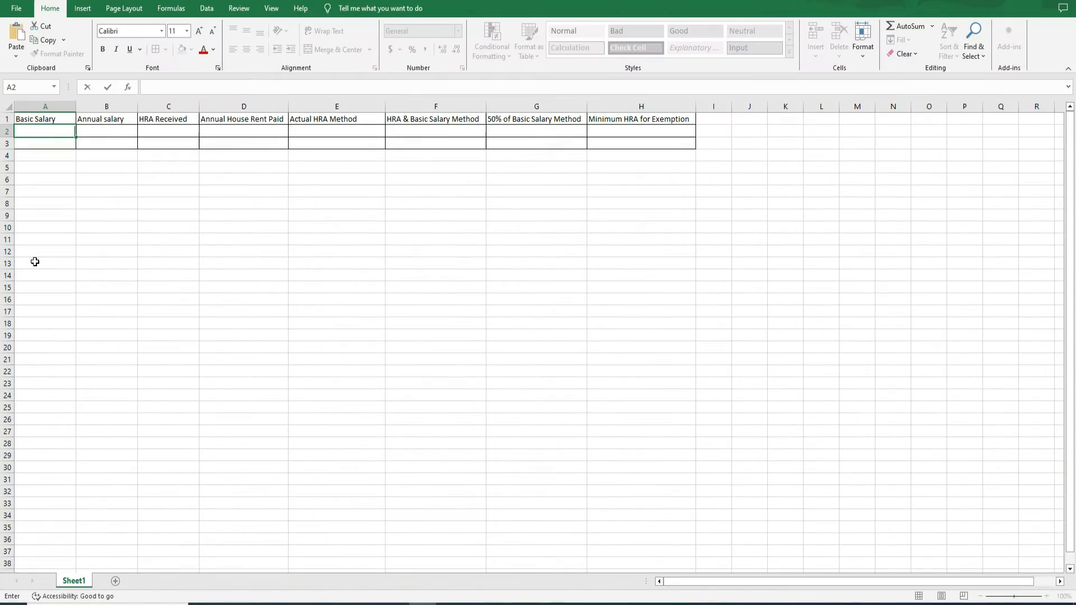
- Enter basic salary 50000 in A2 and an annual salary formula from A2 in B2
{"action": "type", "text": "50000"}
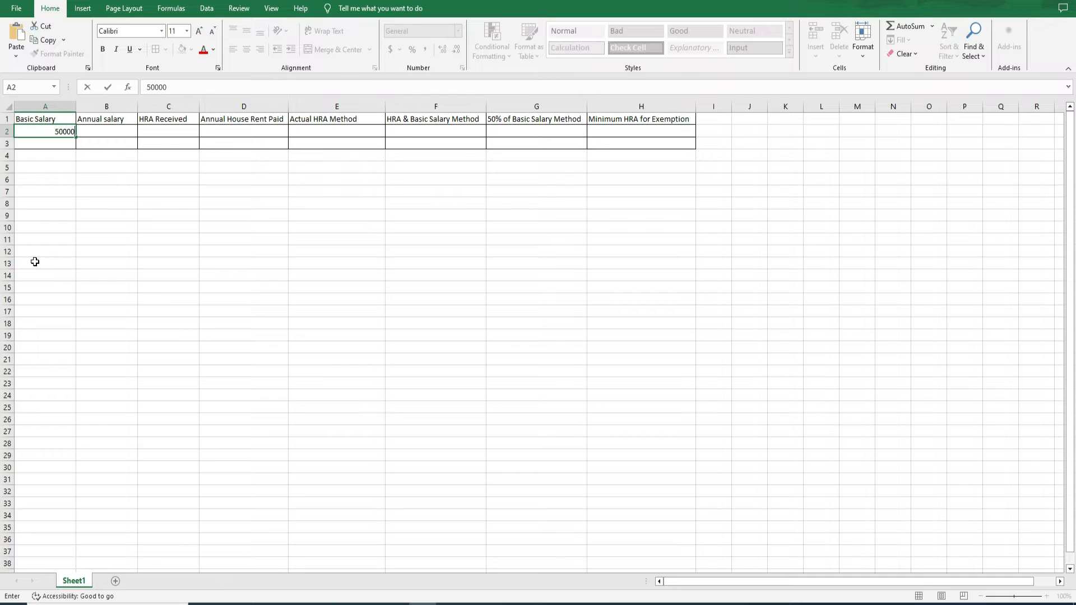
{"action": "left_click", "coordinate": [106, 131]}
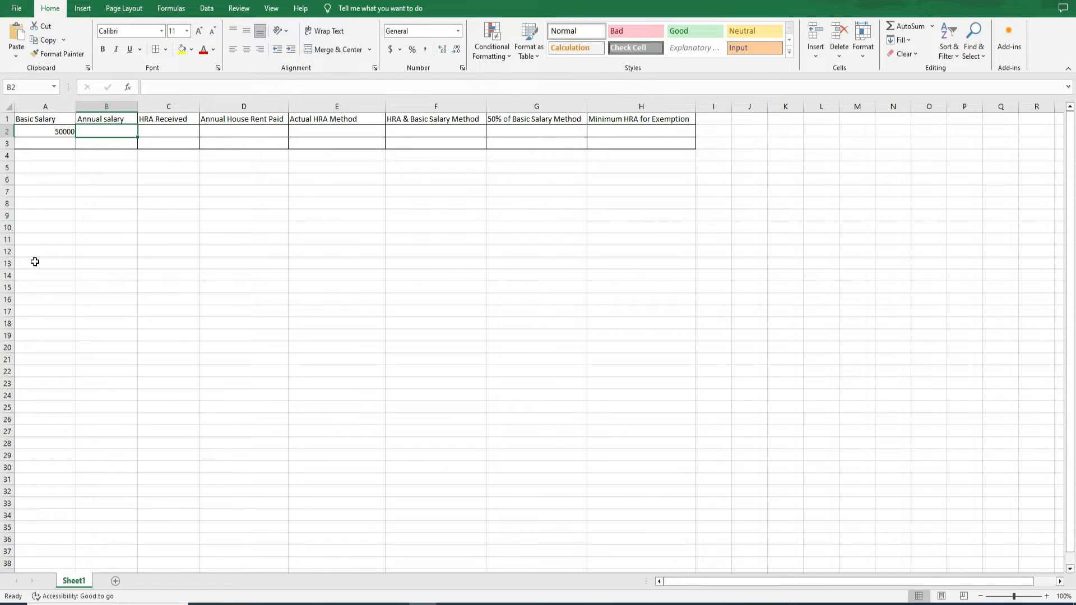
{"action": "type", "text": "a"}
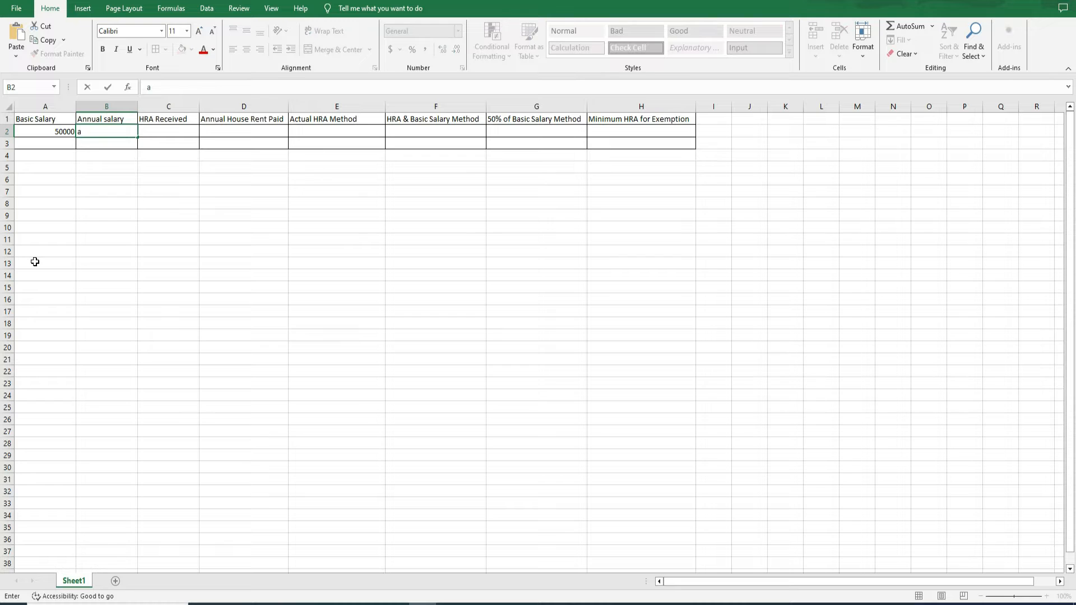
{"action": "type", "text": "="}
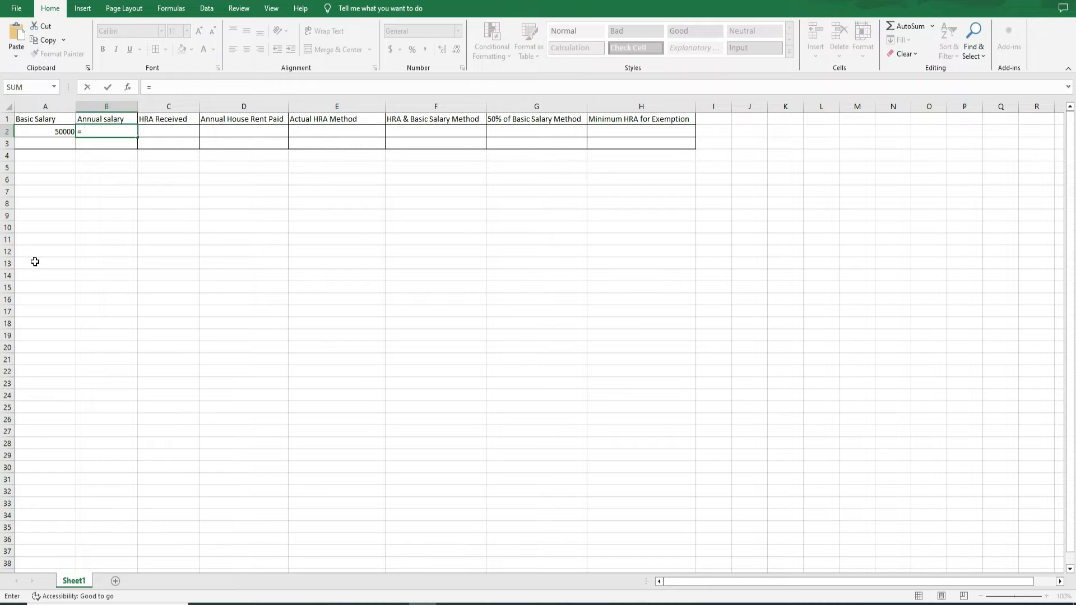
{"action": "type", "text": "A2"}
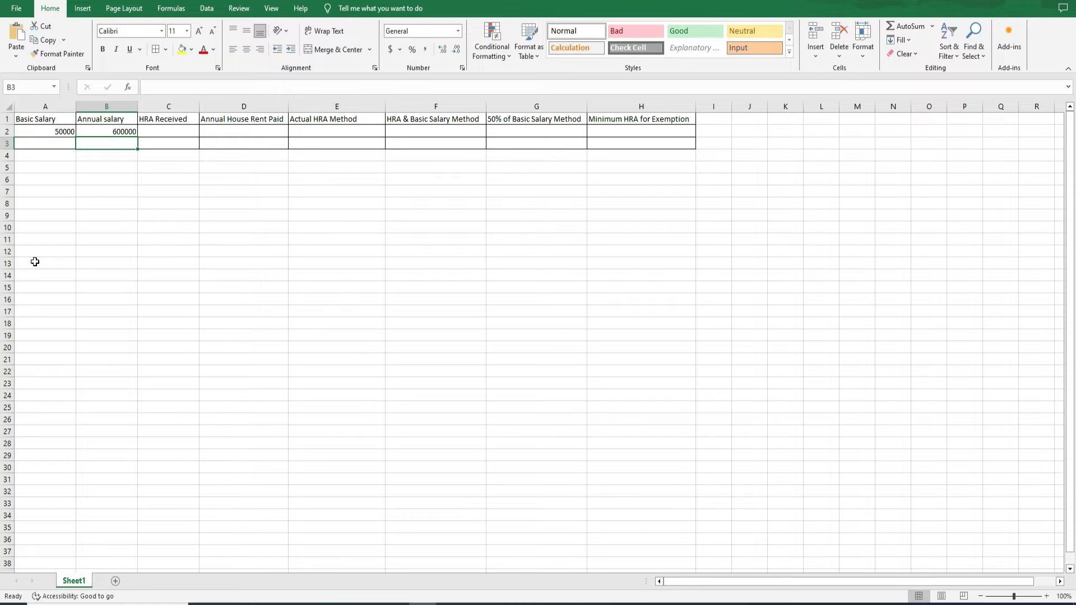
- Enter HRA received 250000 in C2 and annual rent paid 350000 in D2
{"action": "left_click", "coordinate": [168, 132]}
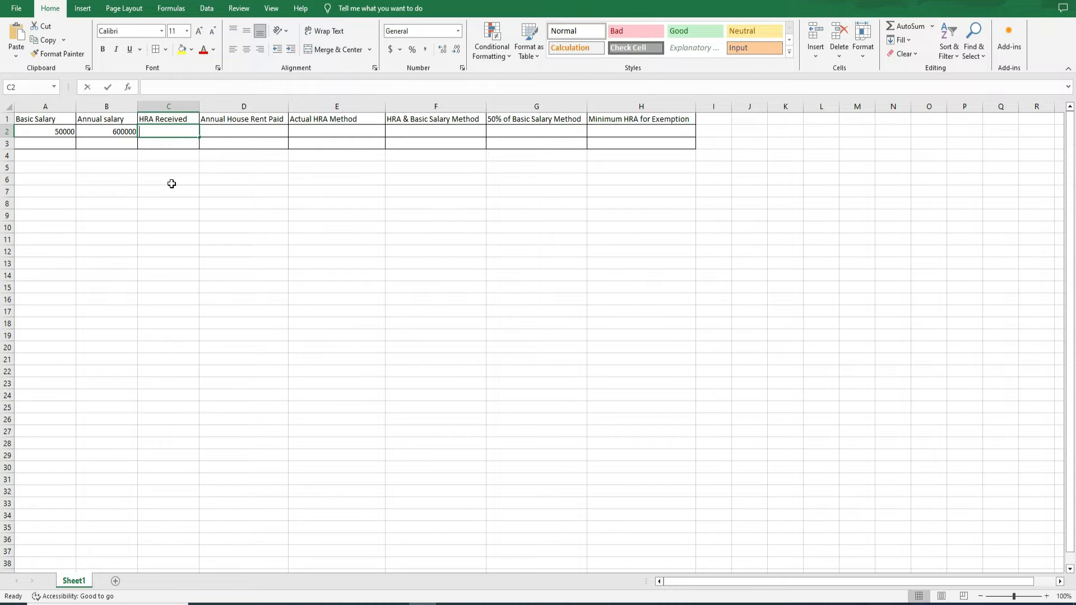
{"action": "type", "text": "250000"}
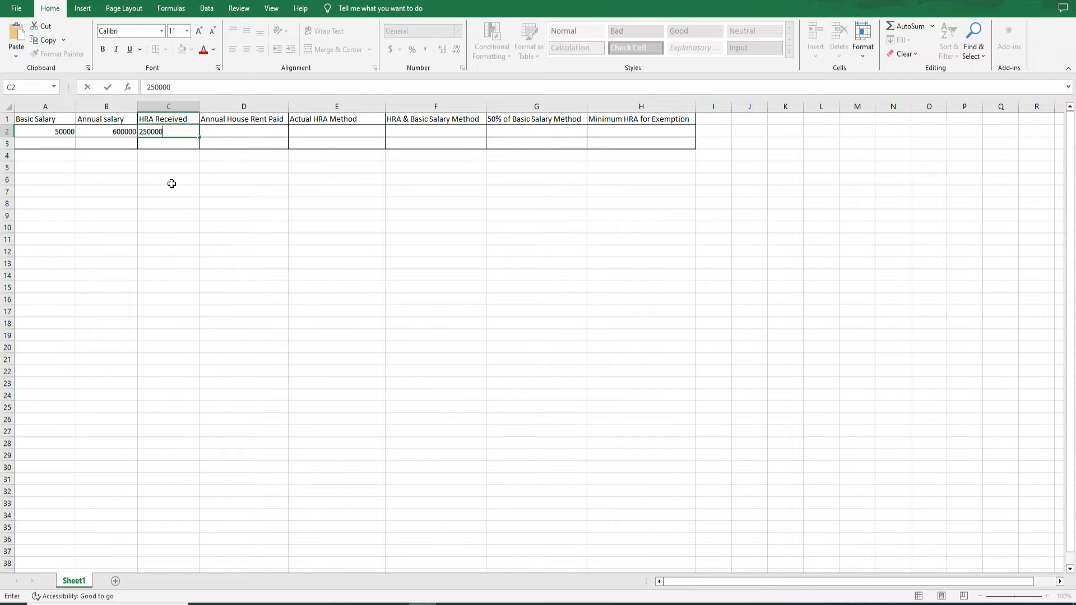
{"action": "type", "text": "350000"}
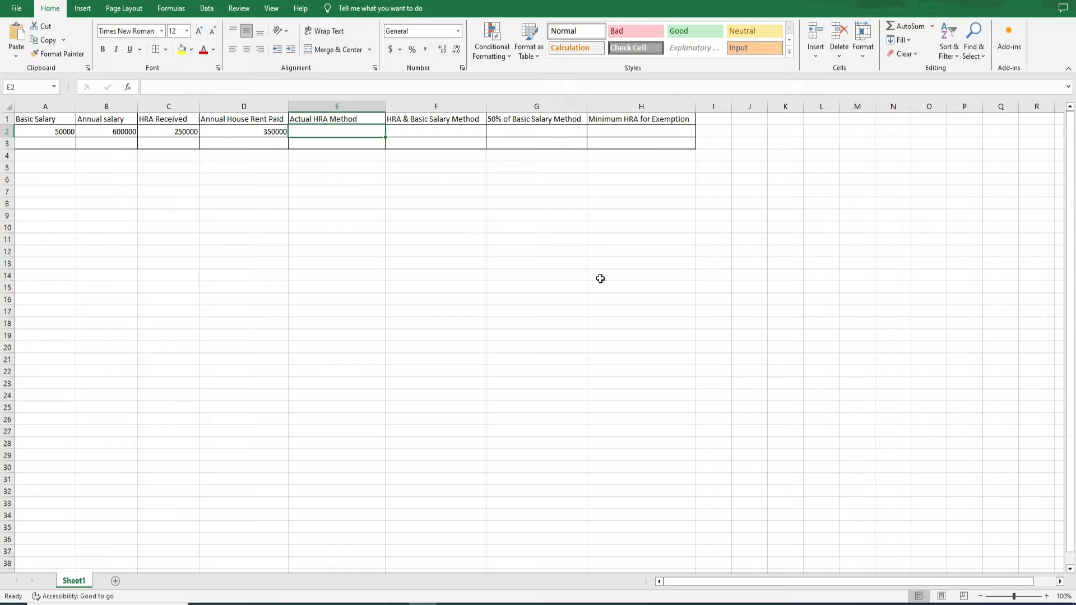
{"action": "mouse_move", "coordinate": [564, 275]}
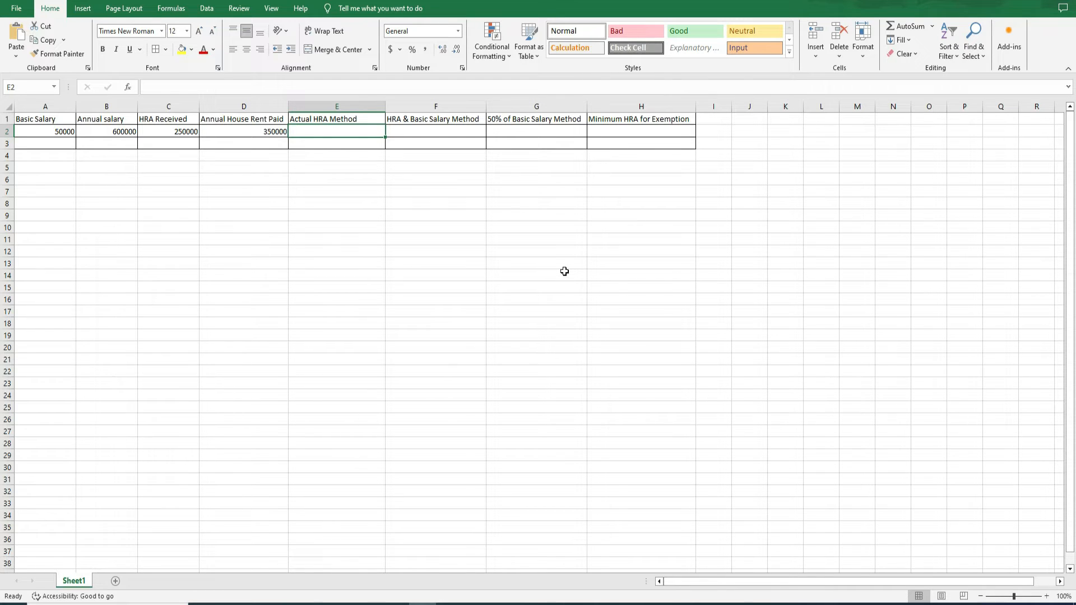
{"action": "mouse_move", "coordinate": [385, 189]}
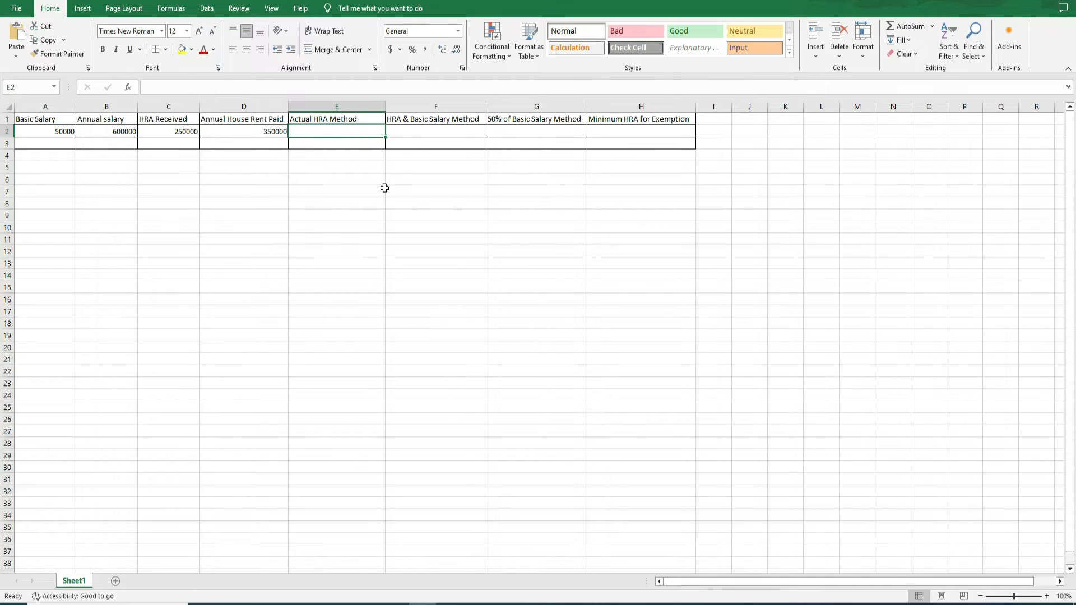
- Enter =MIN(C2,B2*0.5,(D2-A2*0.01)) in E2 and verify it returns 250000
{"action": "type", "text": "="}
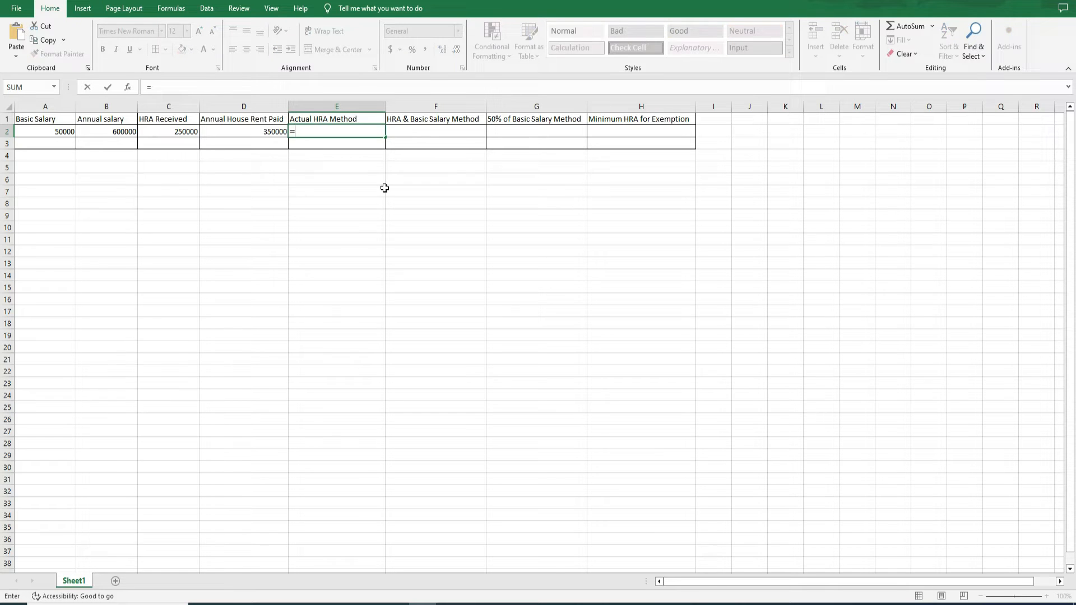
{"action": "type", "text": "MIN(C2,B2*0"}
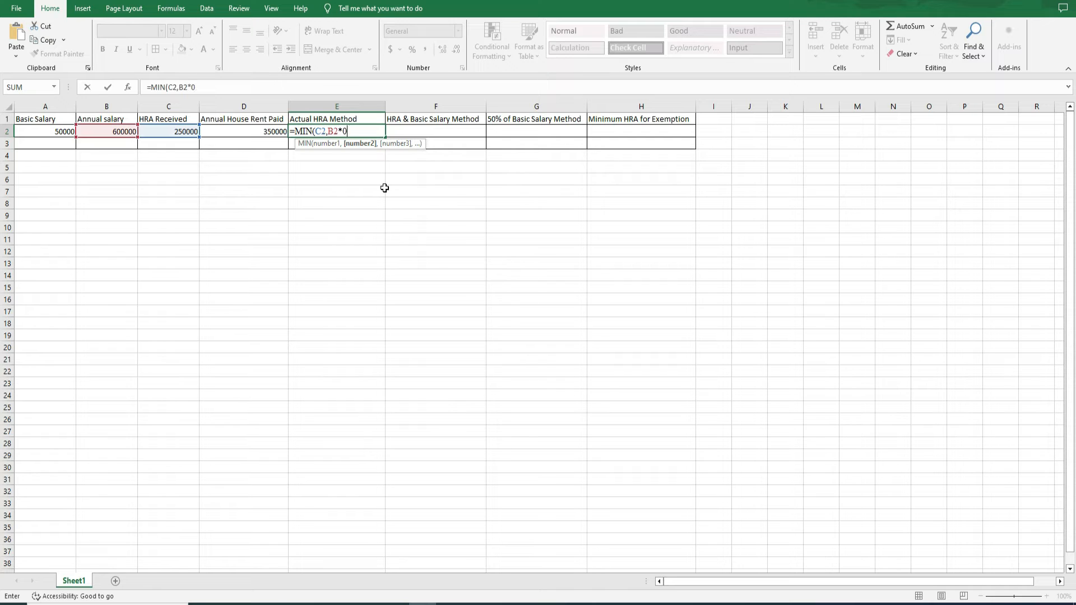
{"action": "type", "text": ".5"}
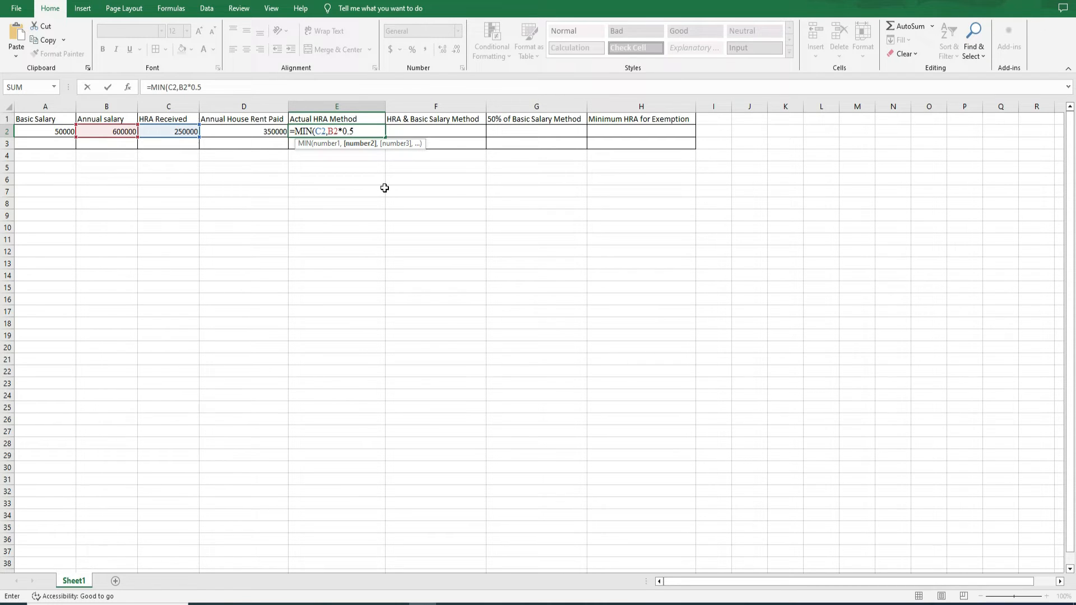
{"action": "type", "text": ","}
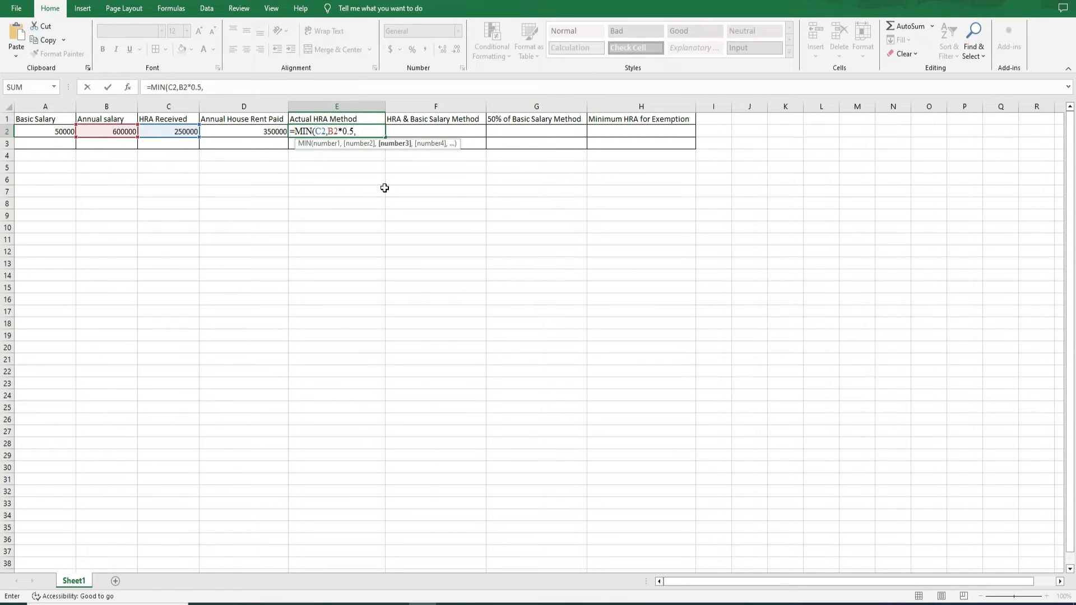
{"action": "type", "text": "("}
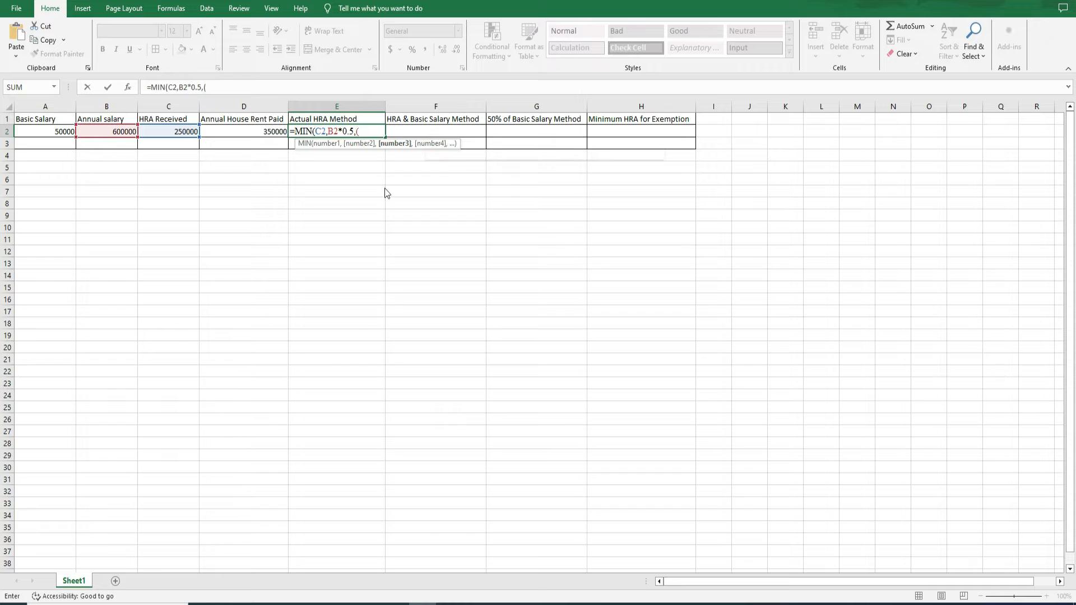
{"action": "type", "text": "D2-A2"}
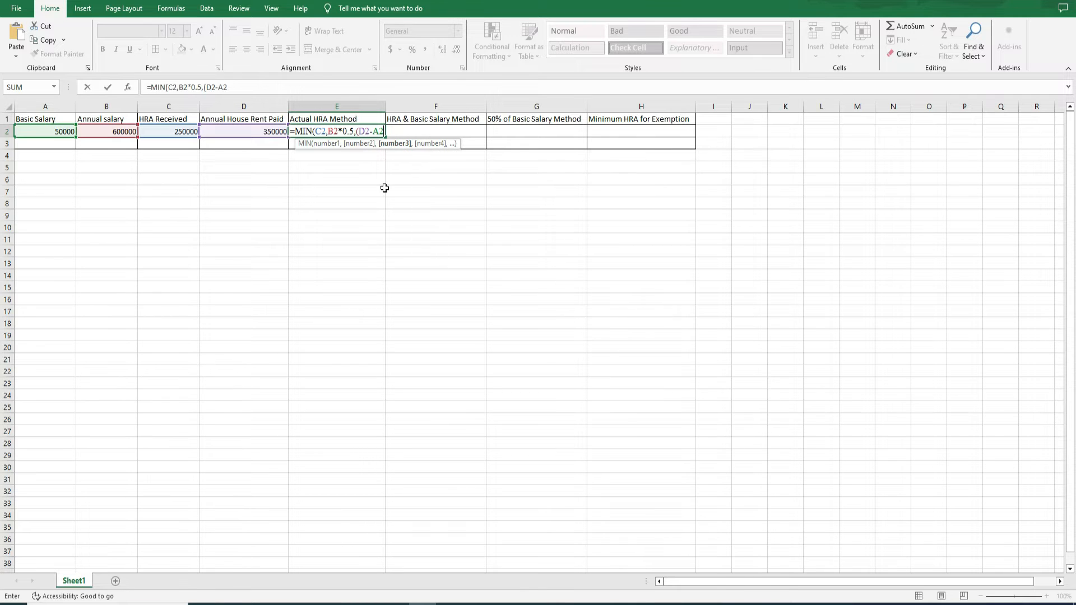
{"action": "type", "text": "*0.01"}
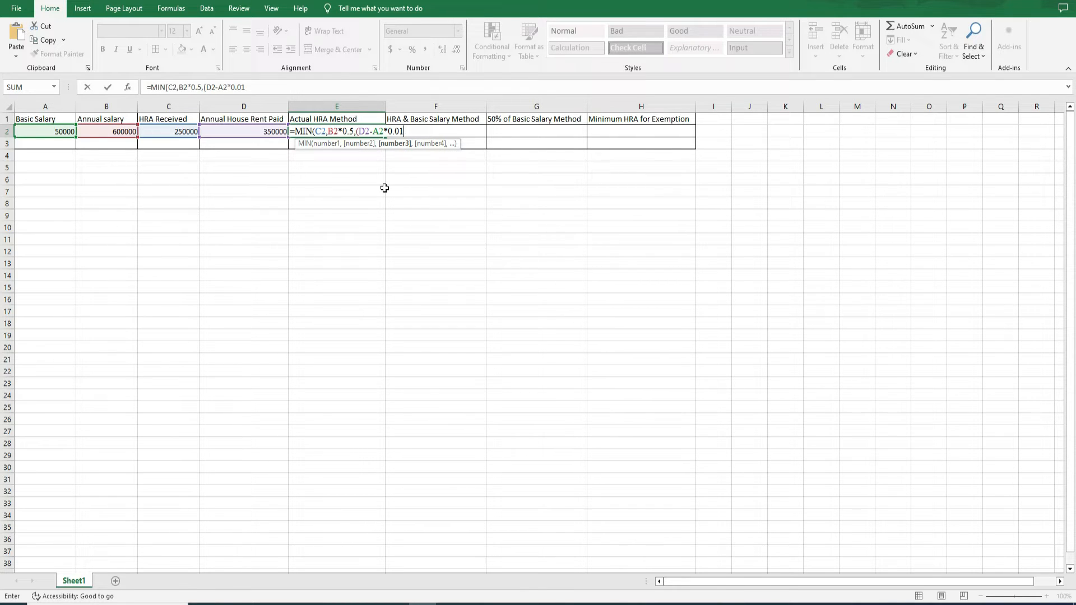
{"action": "type", "text": "))"}
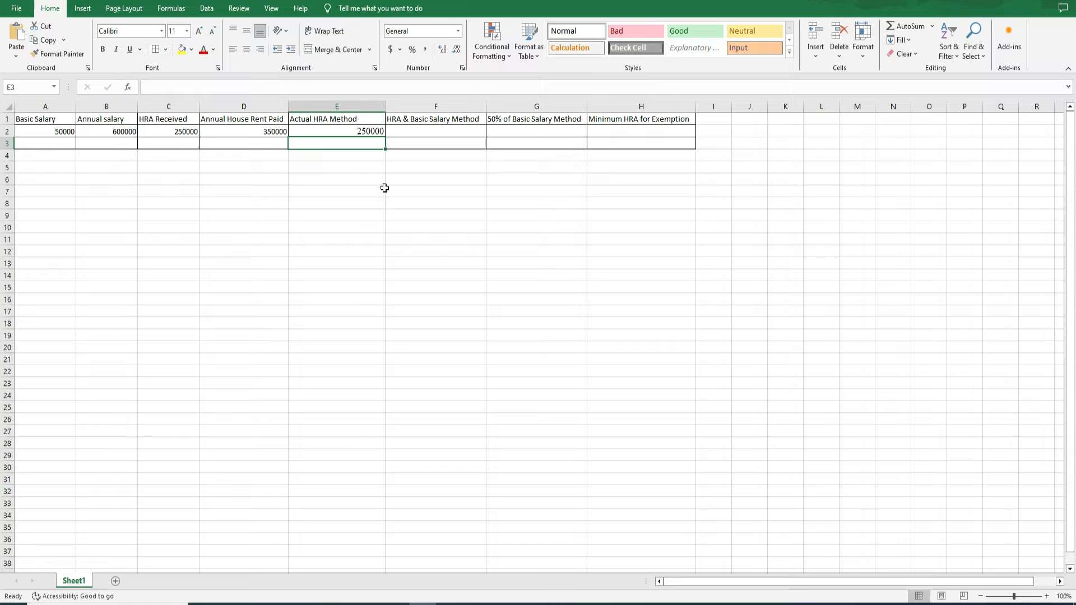
{"action": "left_click", "coordinate": [336, 131]}
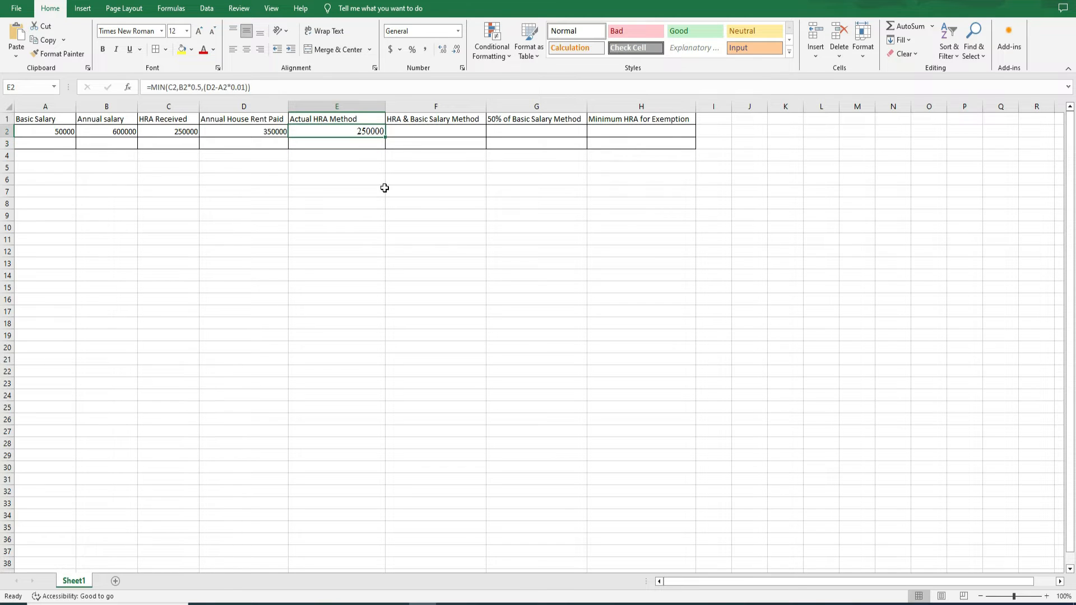
{"action": "left_click", "coordinate": [435, 131]}
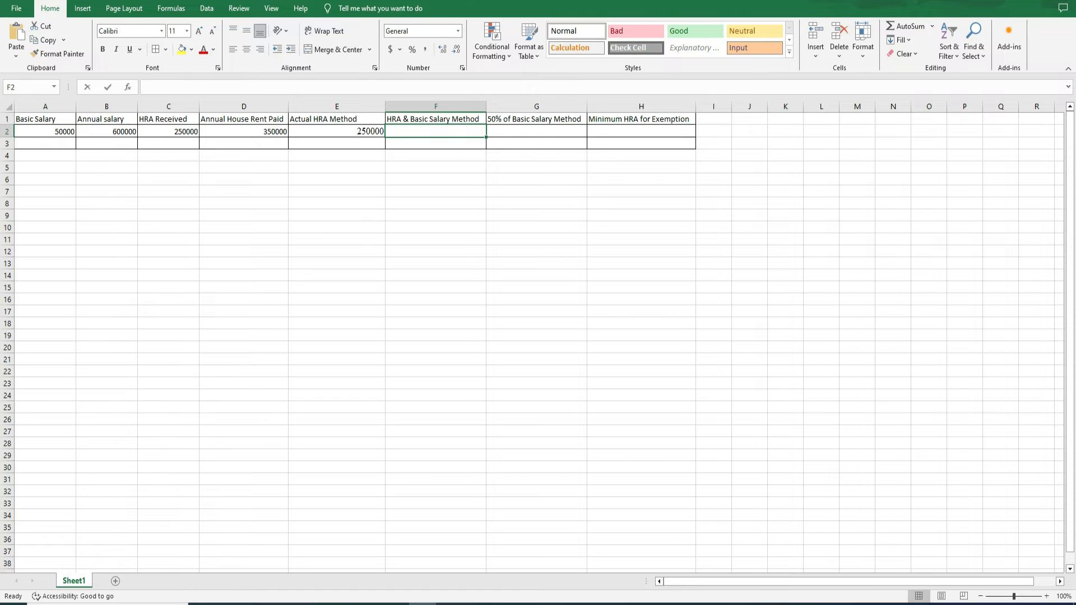
- Enter =D2-A2*0.1 in F2, giving 345000
{"action": "type", "text": "=D2"}
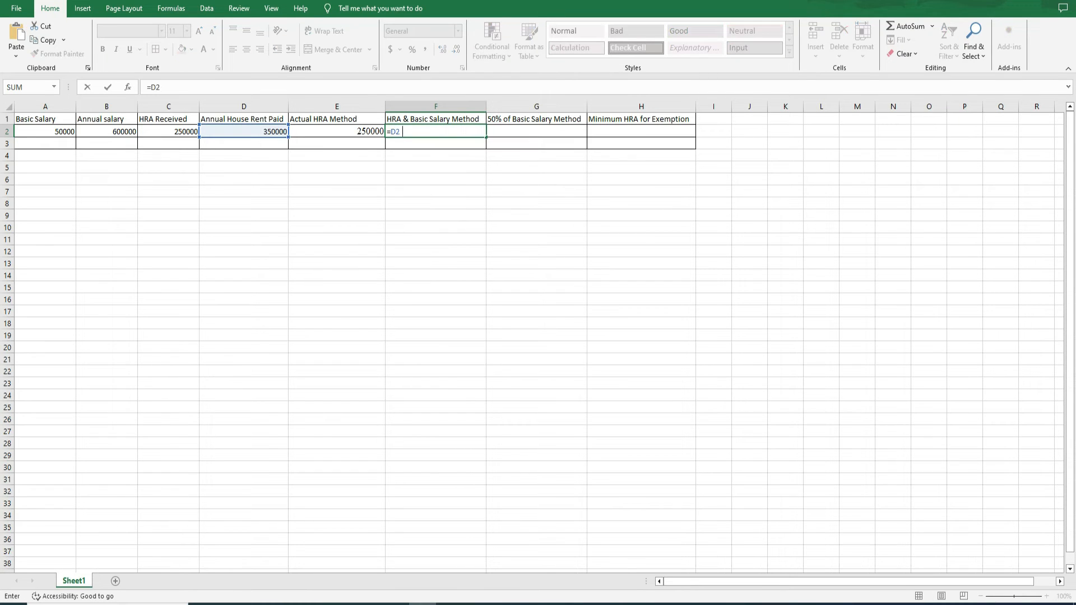
{"action": "type", "text": "-A2*"}
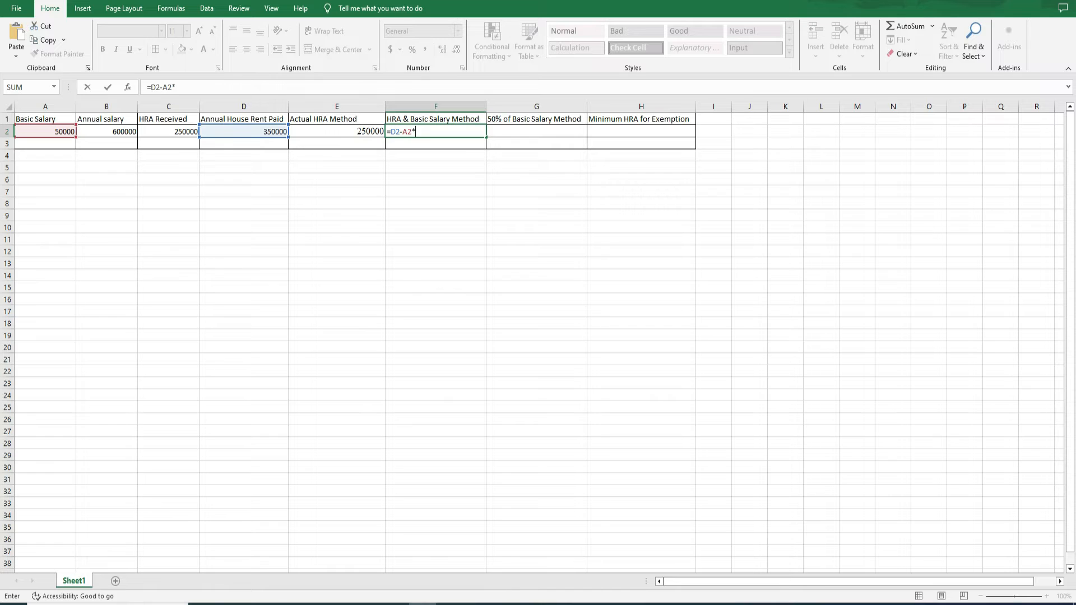
{"action": "type", "text": "0.1"}
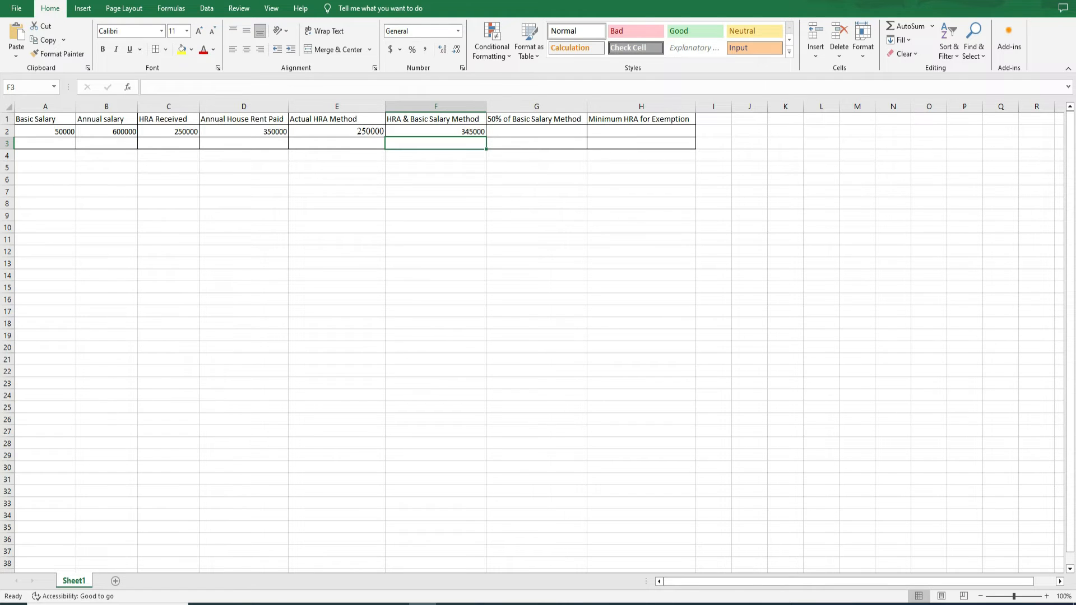
- Enter =A2*0.5 in G2, giving 25000
{"action": "type", "text": "A2"}
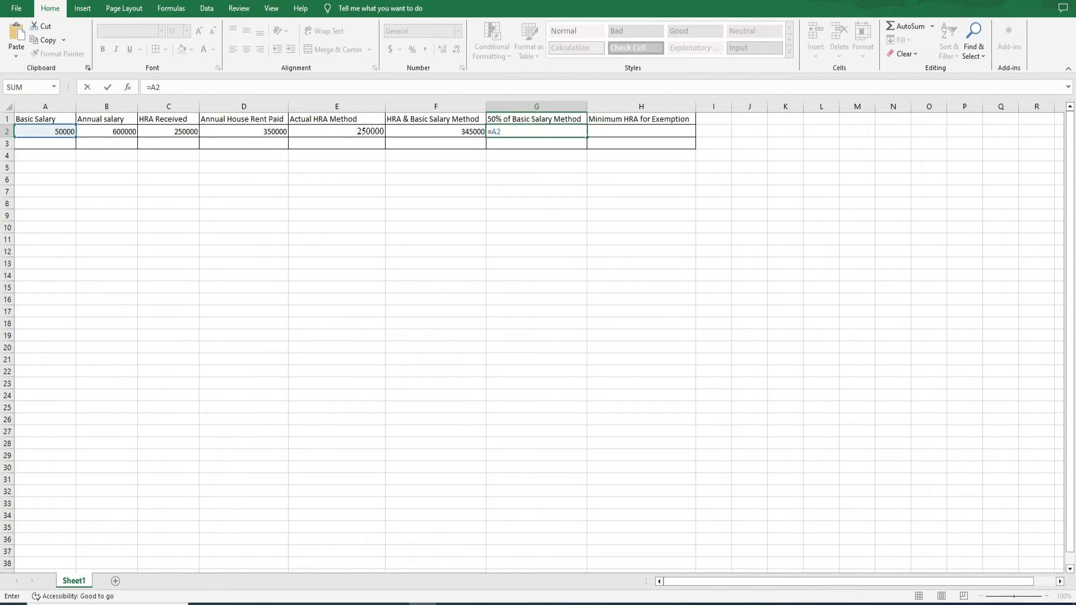
{"action": "type", "text": "*0.5"}
{"action": "left_click", "coordinate": [642, 131]}
{"action": "type", "text": "="}
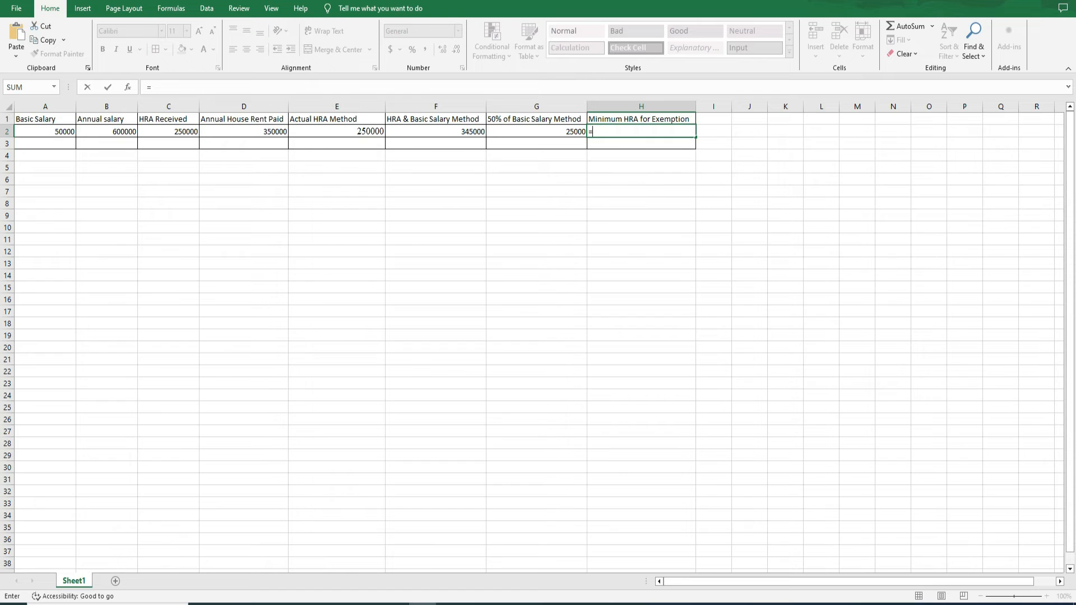
- Build the H2 exemption formula =MIN(E2, F2, G2) by clicking the method cells
{"action": "type", "text": "MIN(E2"}
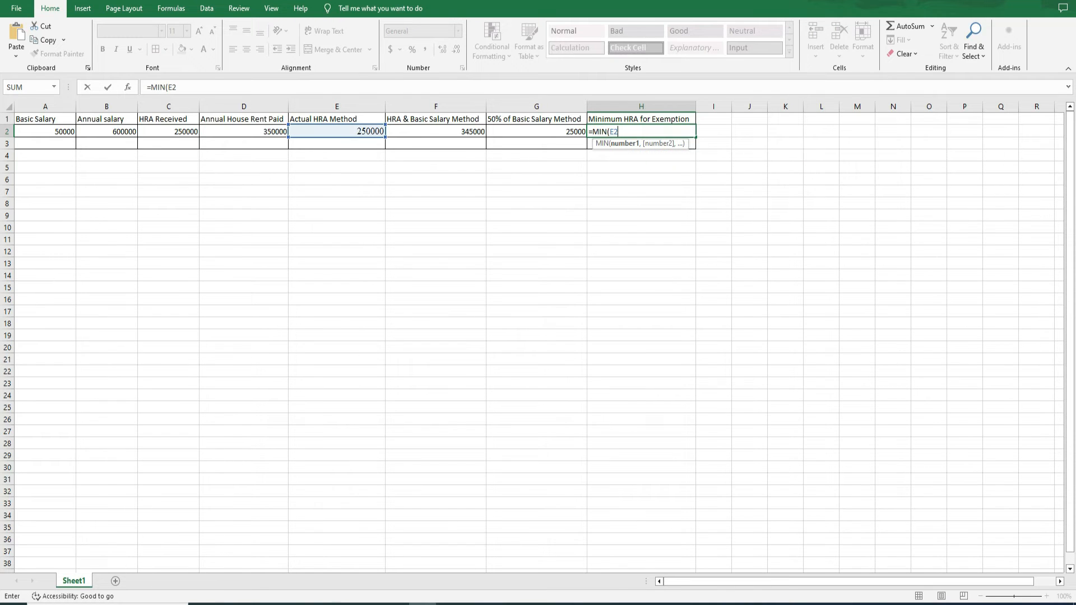
{"action": "left_click", "coordinate": [435, 131]}
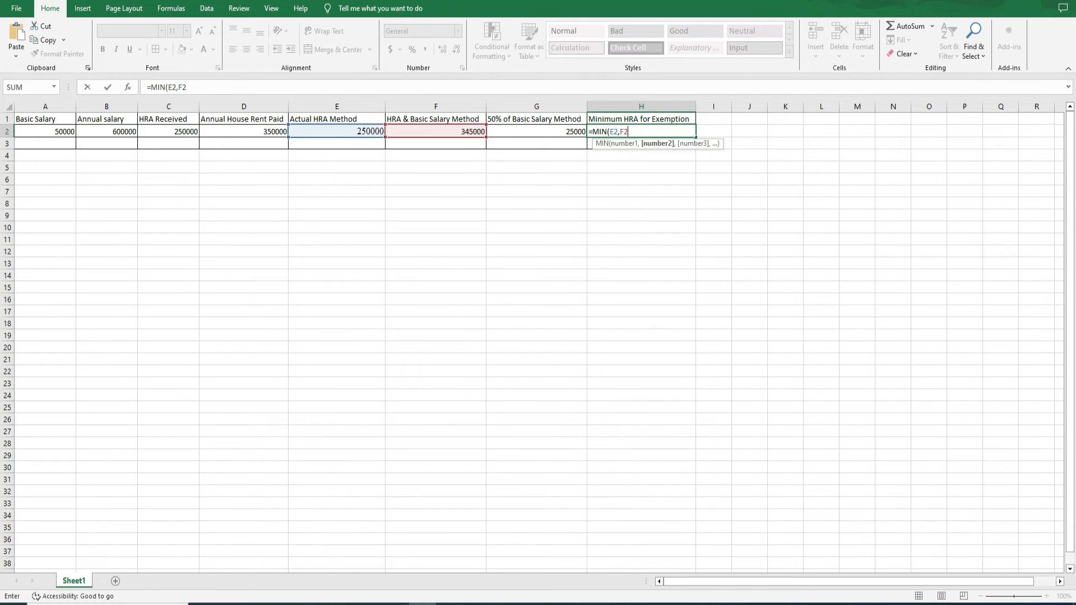
{"action": "left_click", "coordinate": [536, 131]}
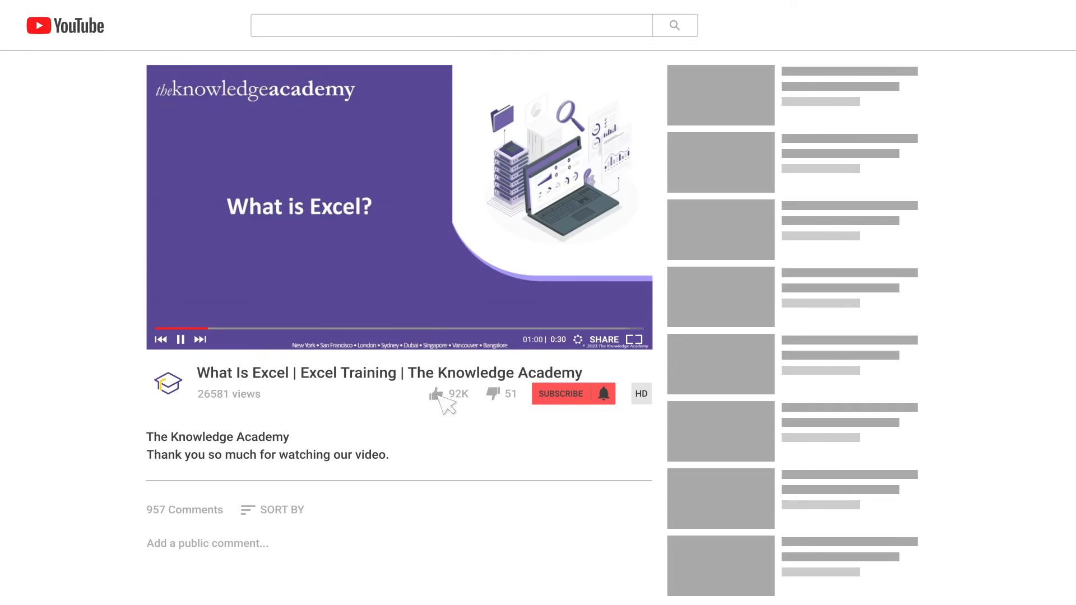
- Subscribe to the Knowledge Academy channel on the YouTube video page
{"action": "left_click", "coordinate": [436, 395]}
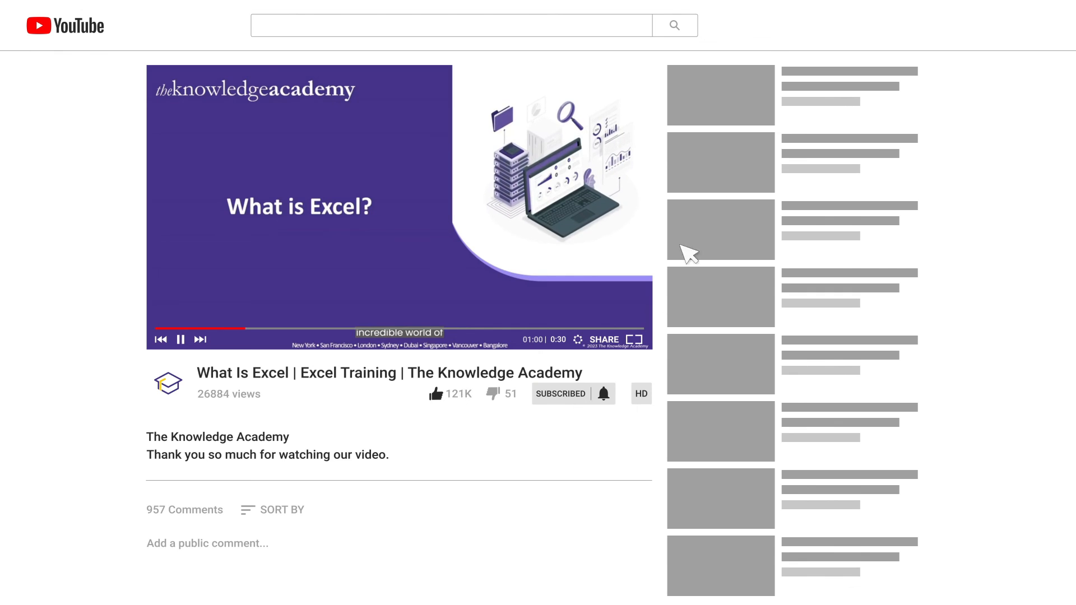